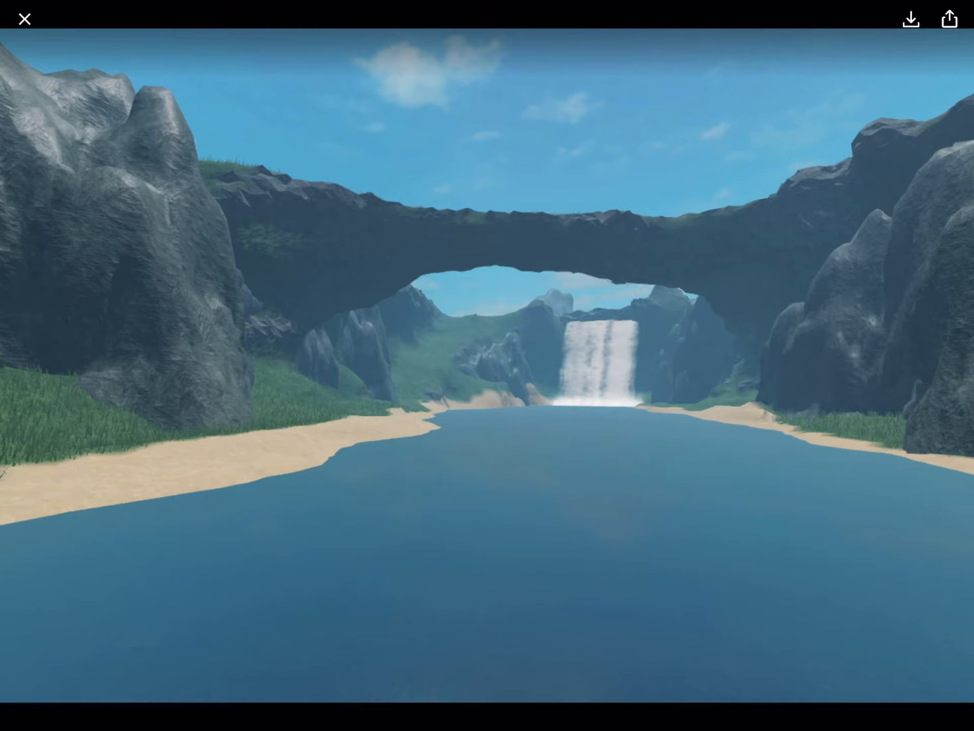
Close the full-size waterfall and stone arch screenshot, returning to #development
{"action": "left_click", "coordinate": [24, 18]}
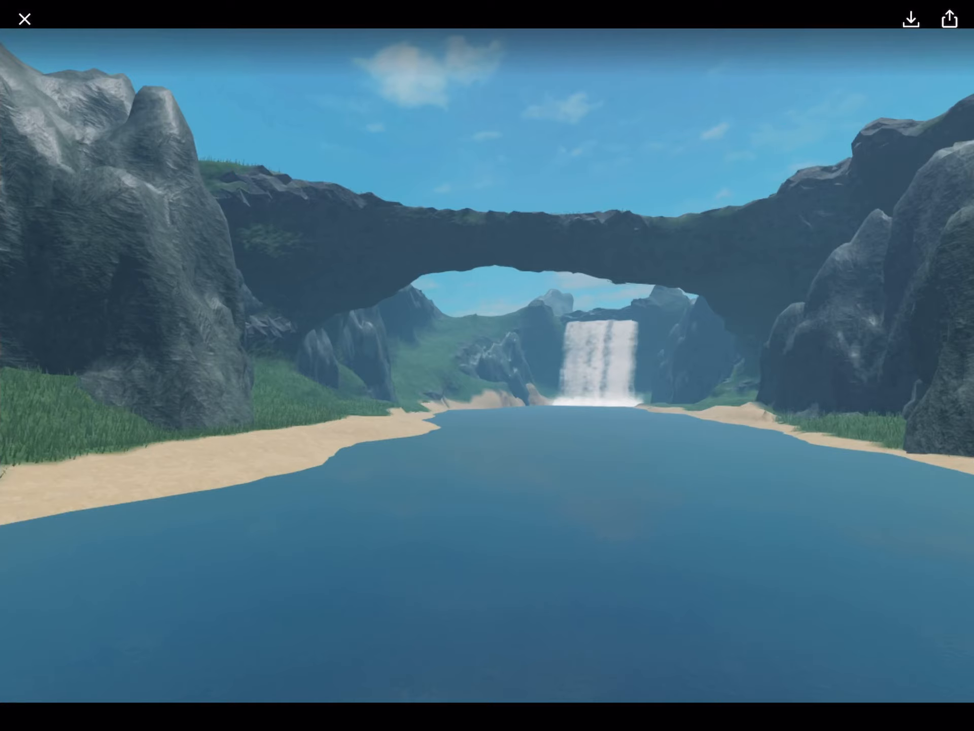
{"action": "left_click", "coordinate": [25, 19]}
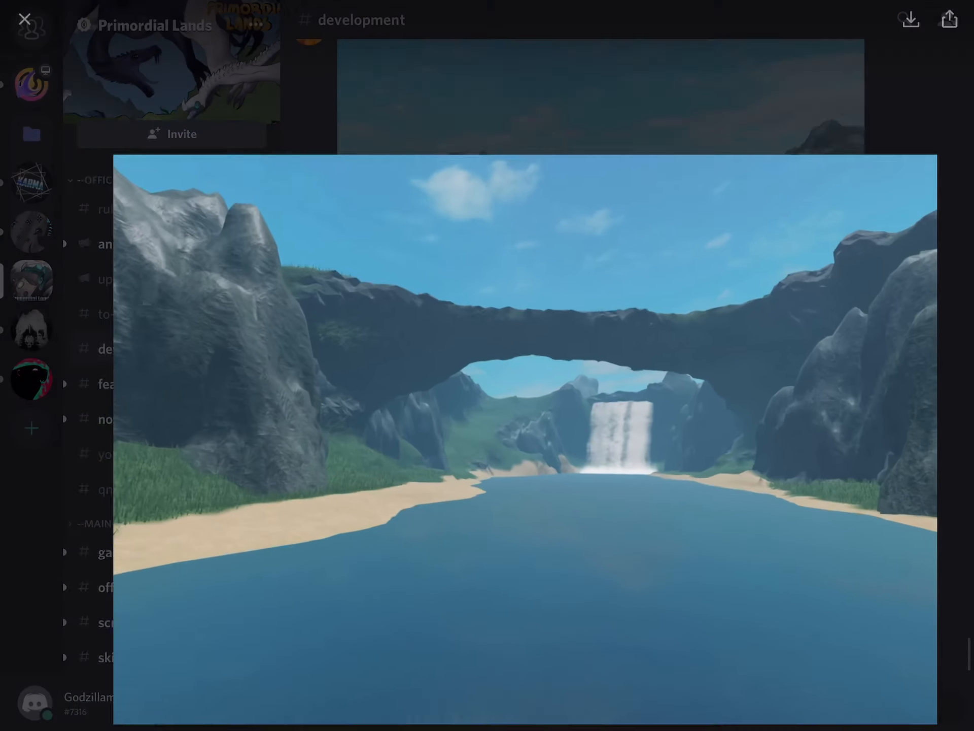
View the river valley screenshot full-size, then close it
{"action": "left_click", "coordinate": [25, 19]}
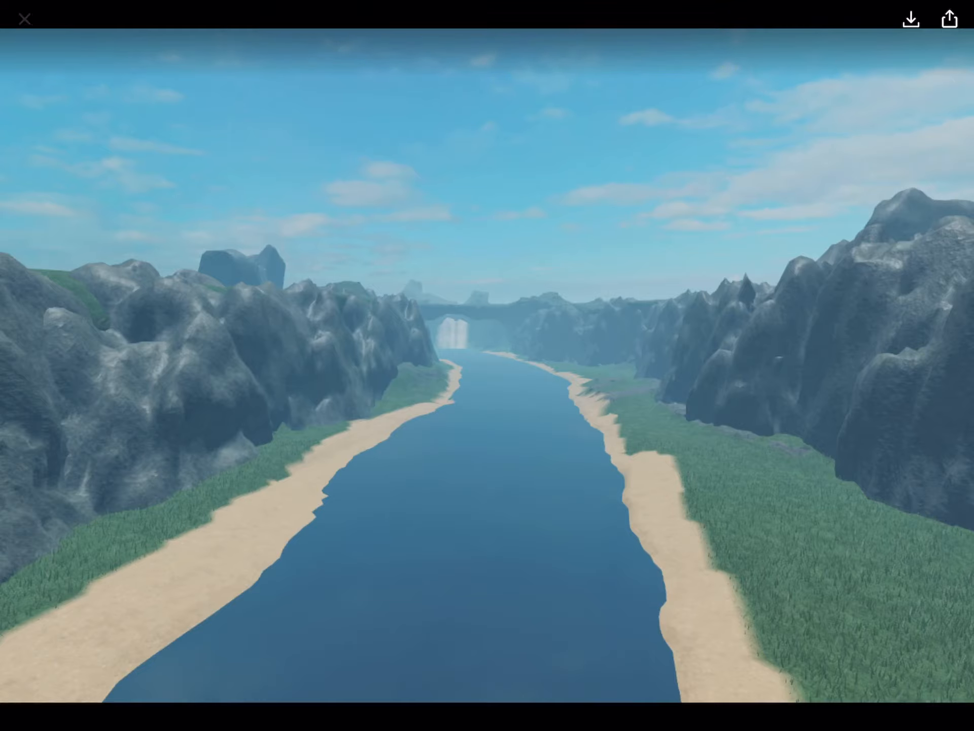
{"action": "left_click", "coordinate": [23, 17]}
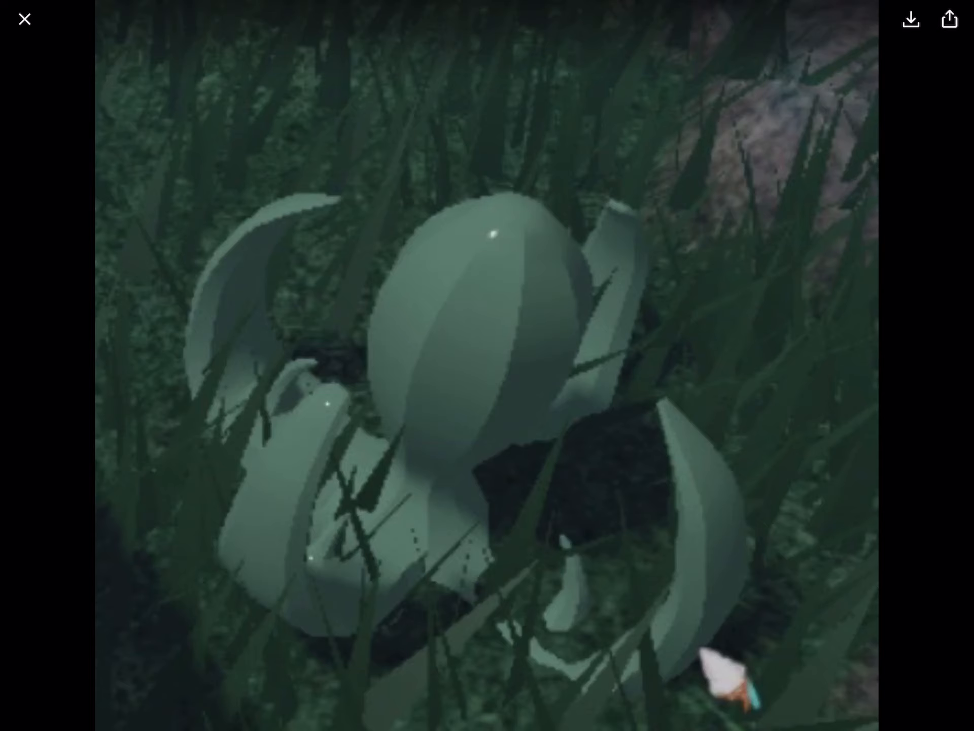
Close the creature-in-grass screenshot to return to #development
{"action": "left_click", "coordinate": [23, 19]}
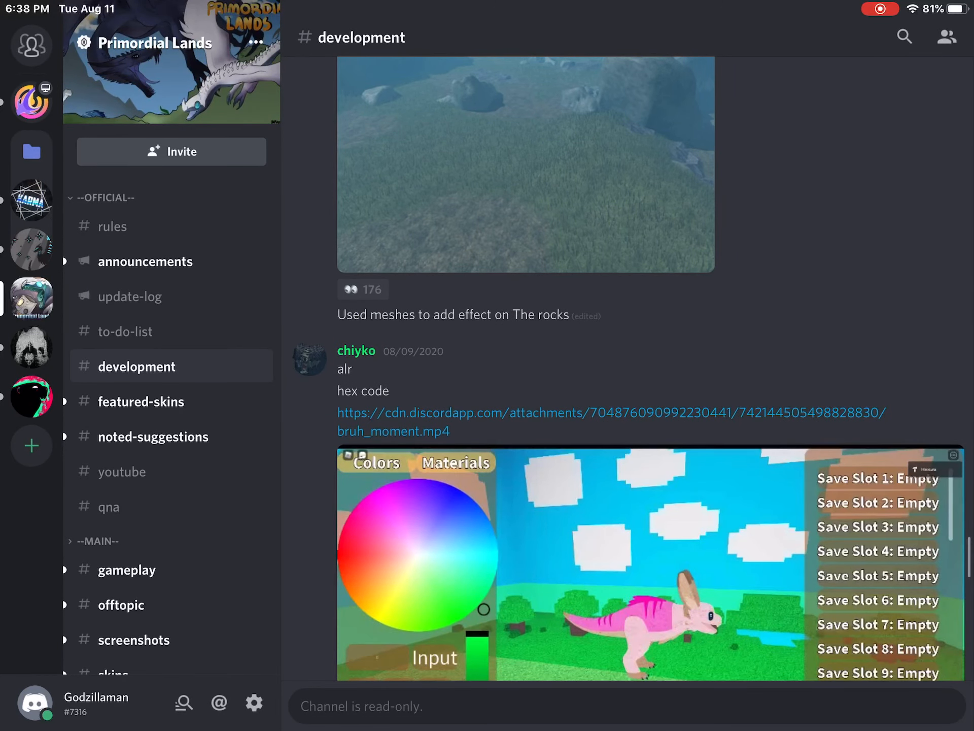
Scroll down #development past the pink dinosaur colour customization video to the rocks screenshot
{"action": "scroll", "scroll_direction": "down", "scroll_amount": 3}
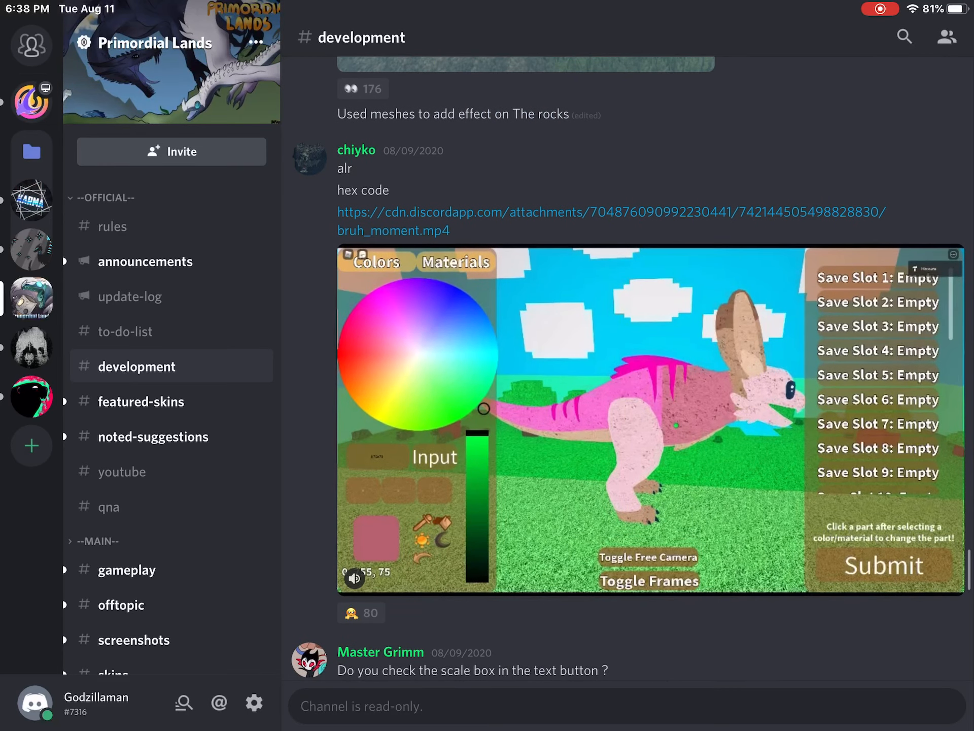
{"action": "scroll", "scroll_direction": "down", "scroll_amount": 3}
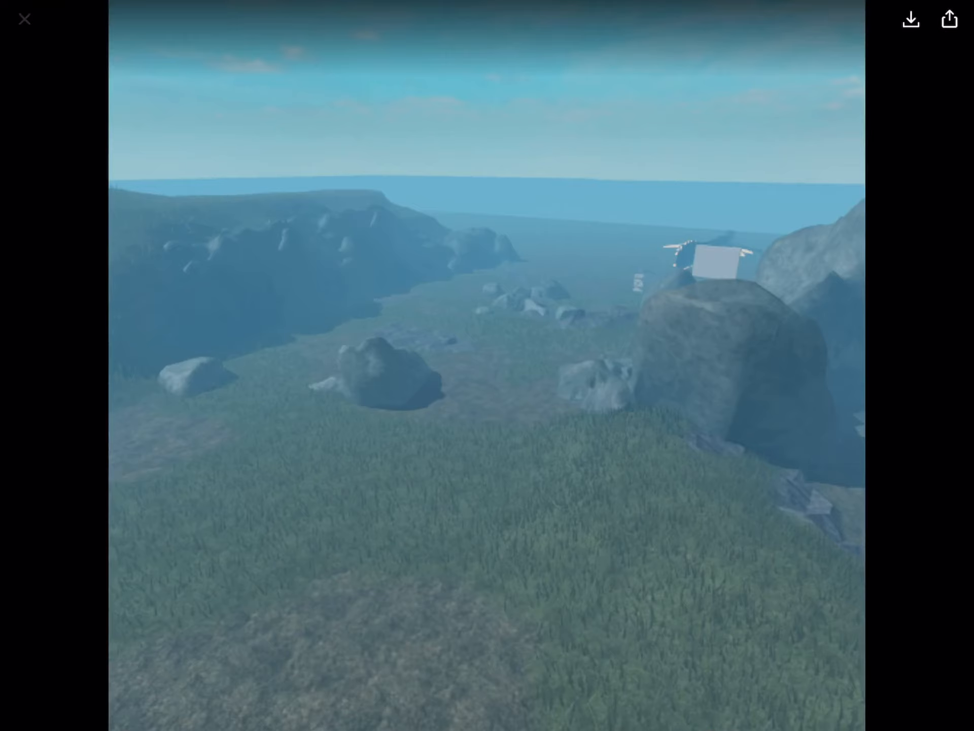
Close the rocky grassland screenshot and scroll #development back to the August 8 messages
{"action": "left_click", "coordinate": [24, 19]}
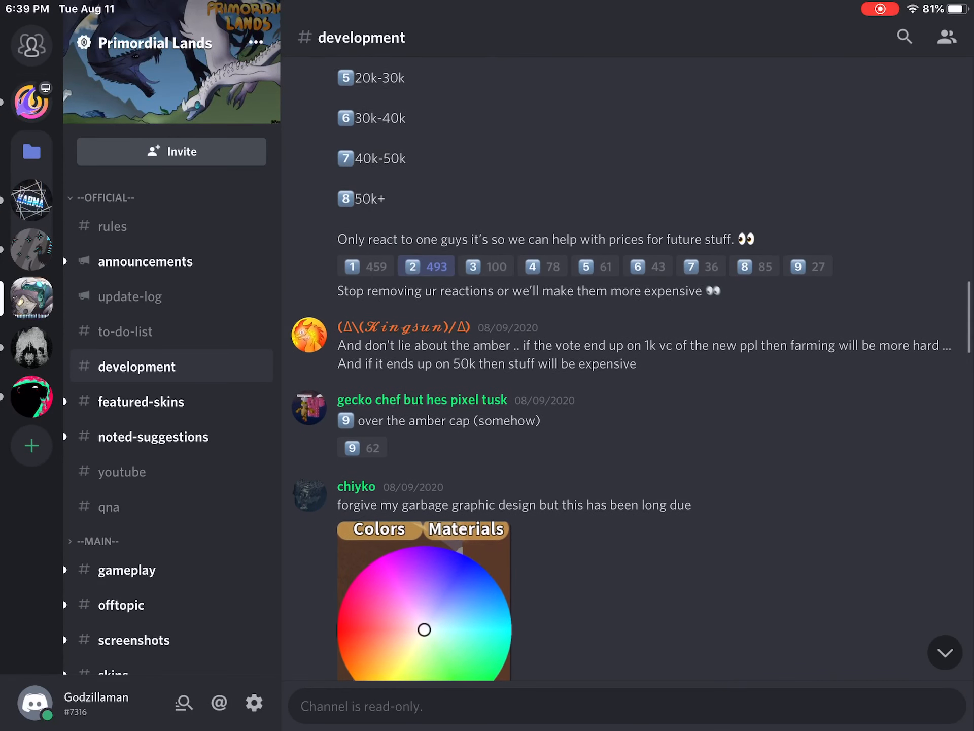
{"action": "scroll", "scroll_direction": "up", "scroll_amount": 3}
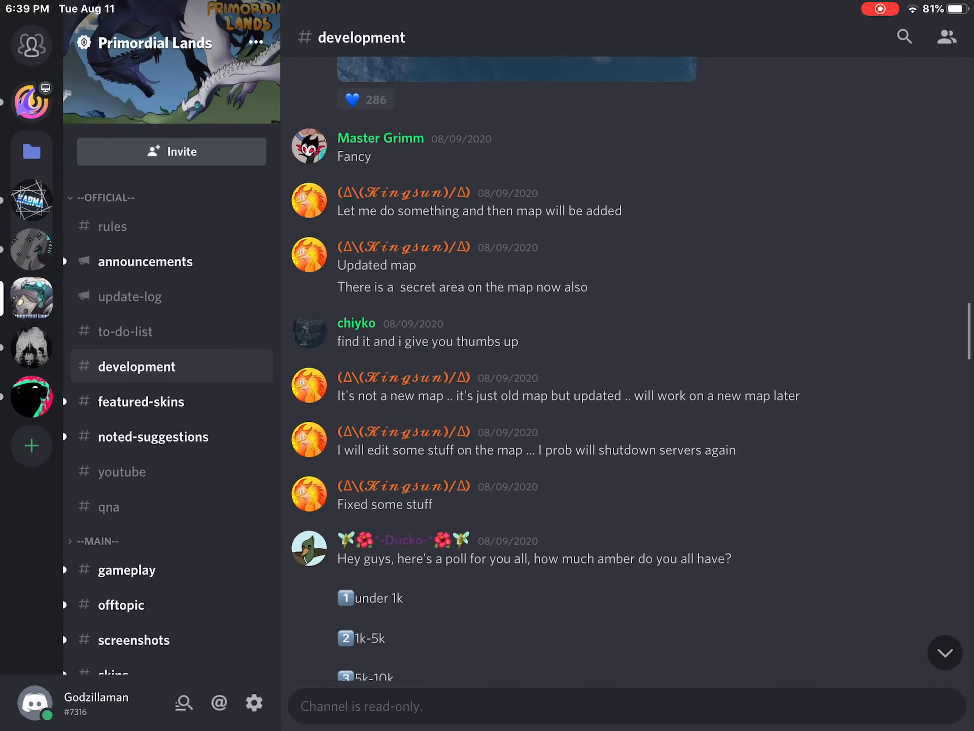
{"action": "scroll", "scroll_direction": "up", "scroll_amount": 3}
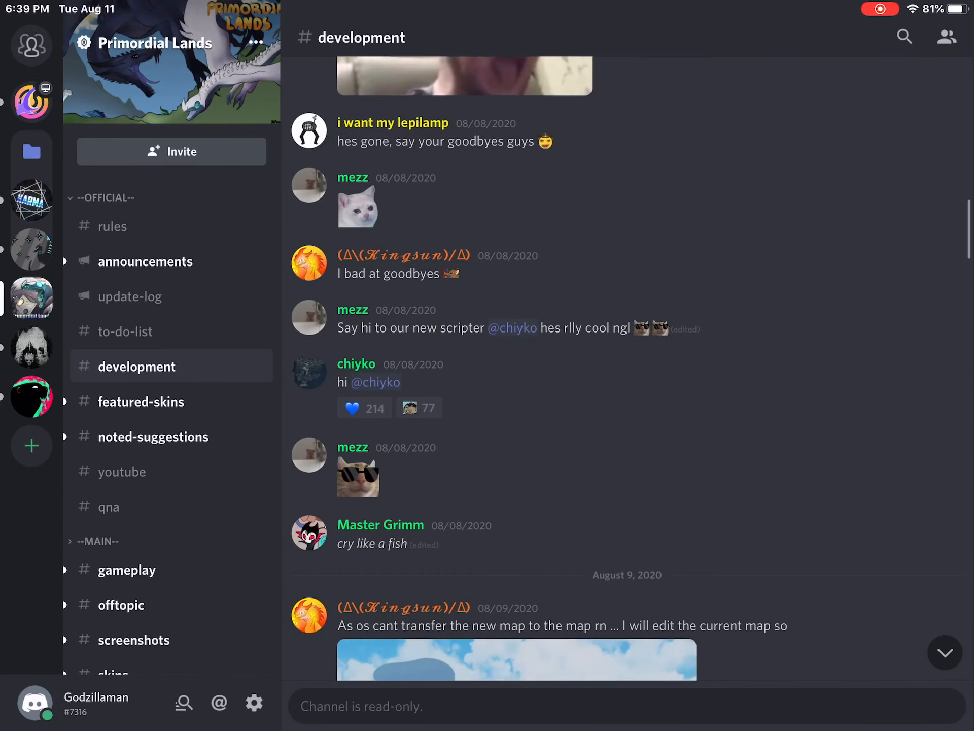
Check #update-log, then return to #development at the August 11 river map post
{"action": "left_click", "coordinate": [131, 295]}
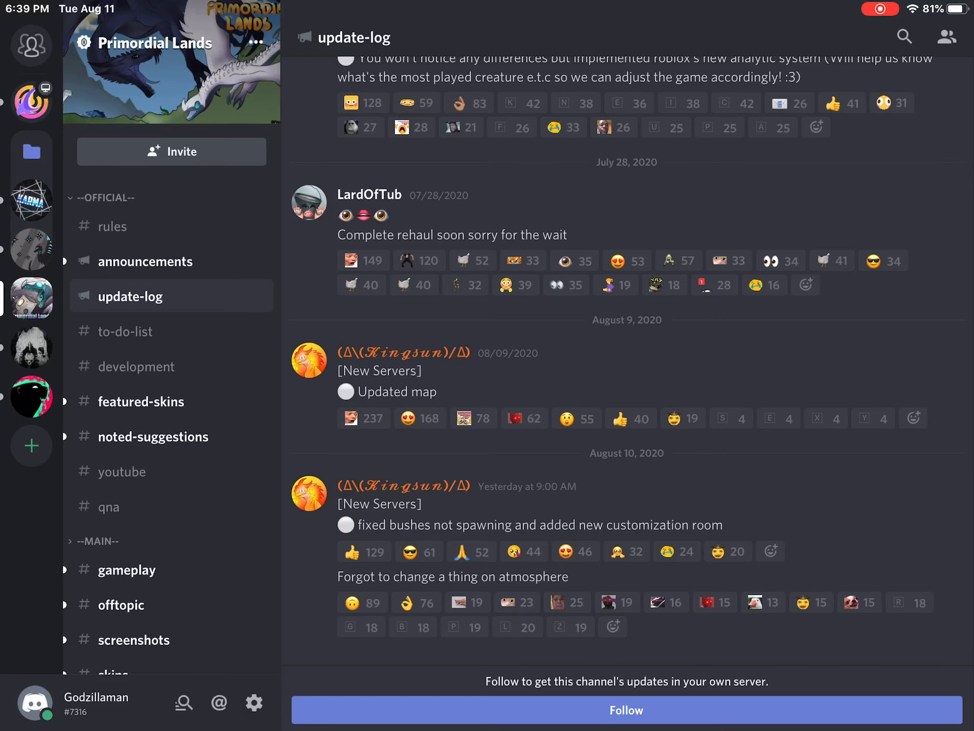
{"action": "left_click", "coordinate": [137, 367]}
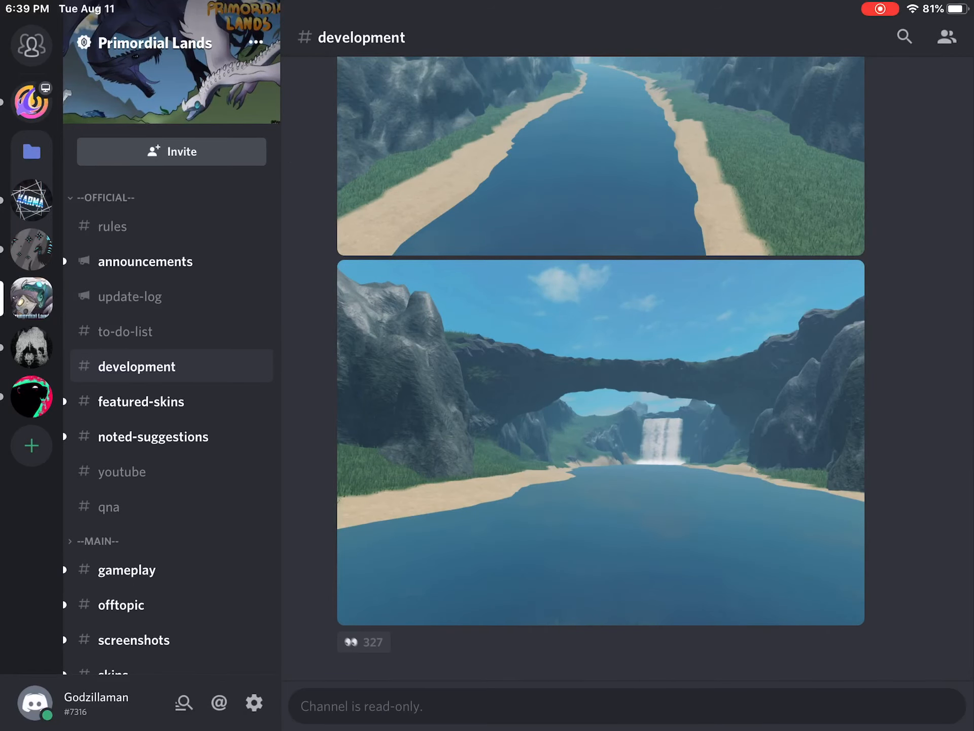
{"action": "scroll", "scroll_direction": "up", "scroll_amount": 3}
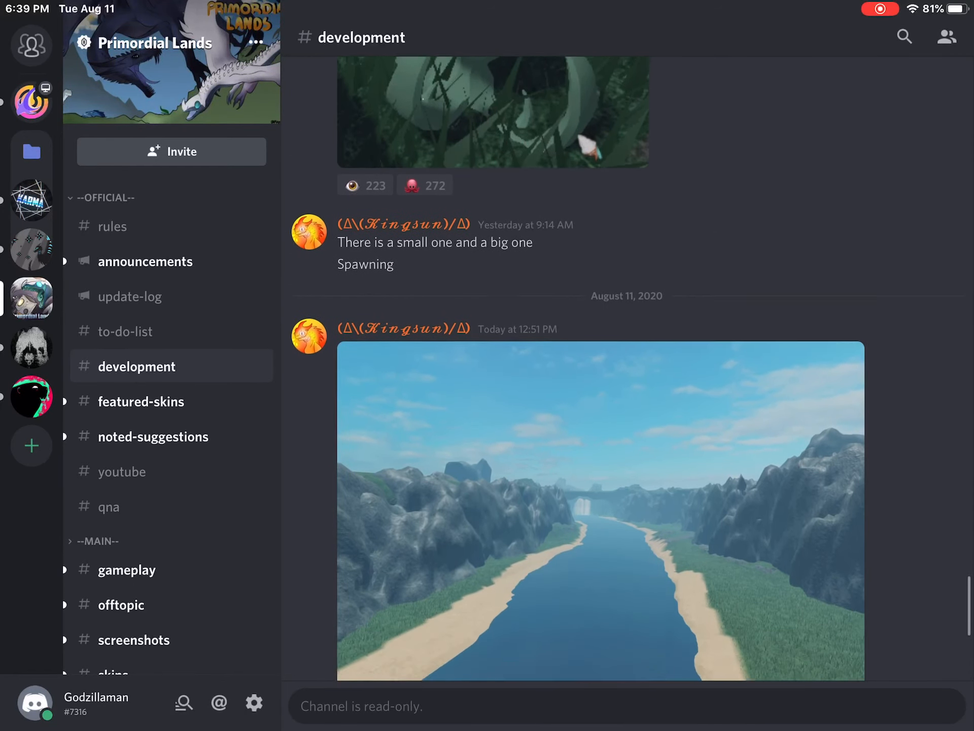